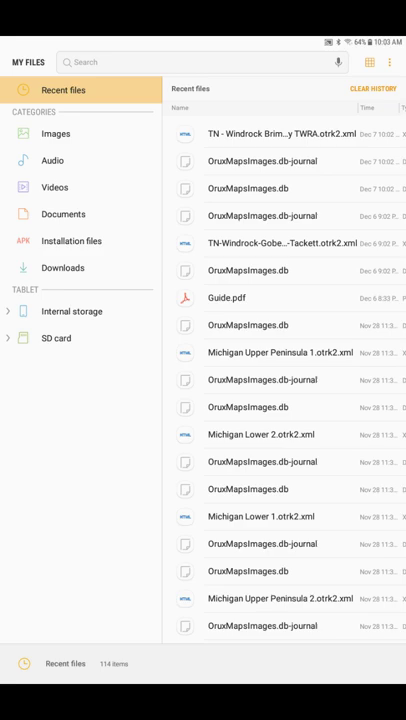
# Browse internal storage into the Lifetime Trailmaps folder and its mapfiles folder
pyautogui.click(72, 312)
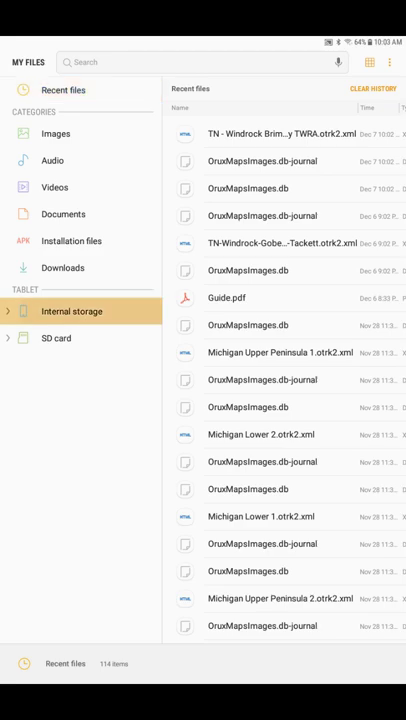
pyautogui.click(72, 312)
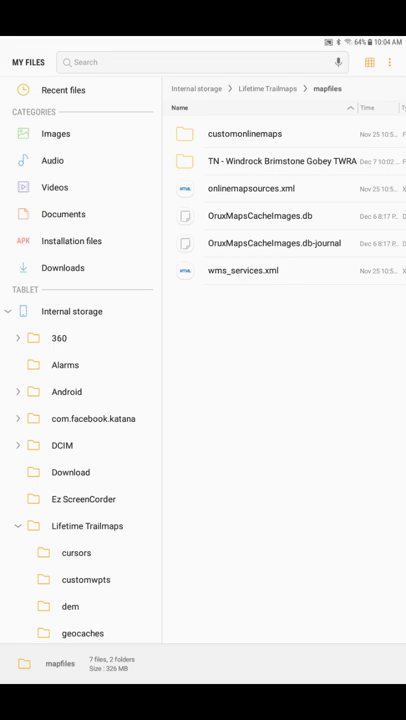
# Delete the old TN - Windrock map folder from mapfiles and confirm the deletion
pyautogui.click(284, 160)
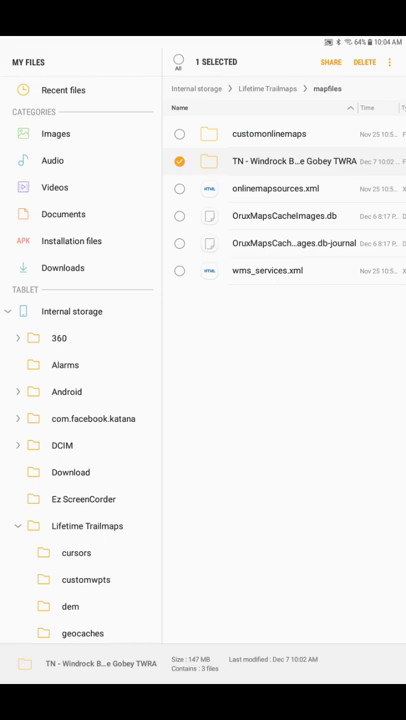
pyautogui.click(364, 62)
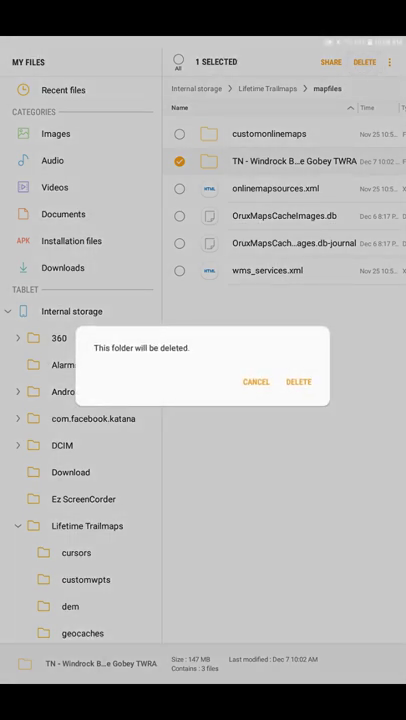
pyautogui.click(298, 382)
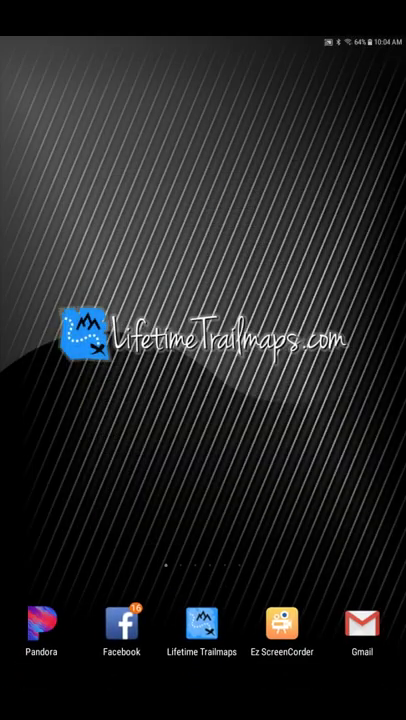
# Launch Lifetime Trailmaps from the dock so its terrain trail map shows
pyautogui.click(202, 622)
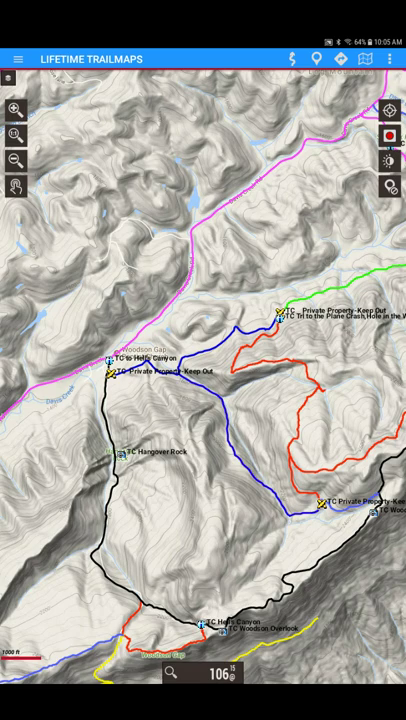
# Use Switch map to reach the directory of downloadable state trail map zip files
pyautogui.click(392, 58)
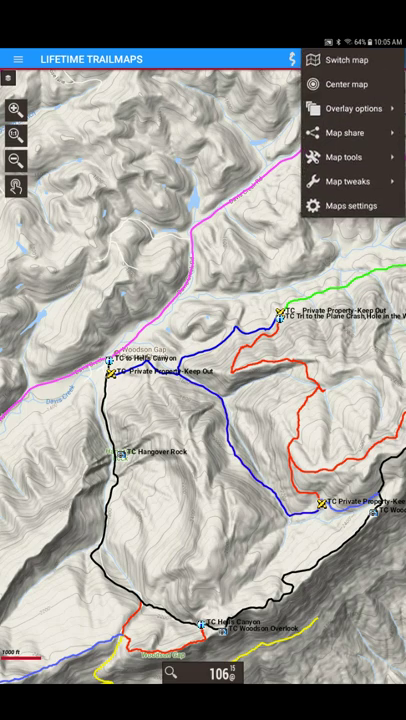
pyautogui.click(392, 58)
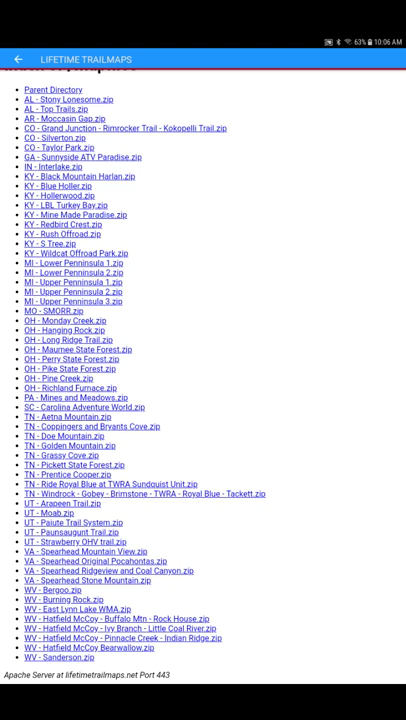
# Download TN - Windrock-Gobey-Brimstone TWRA Royal Blue Tackett.zip, accepting the prompt, and find it in local maps
pyautogui.click(144, 492)
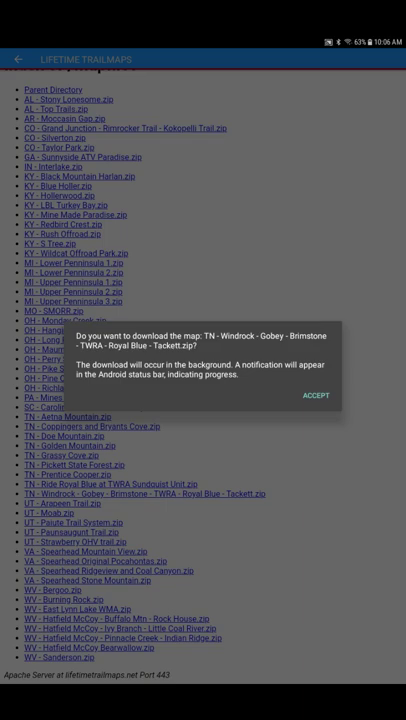
pyautogui.click(316, 396)
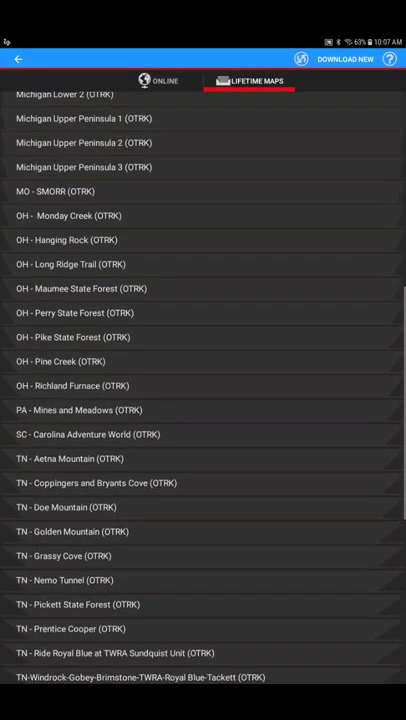
pyautogui.scroll(-3)
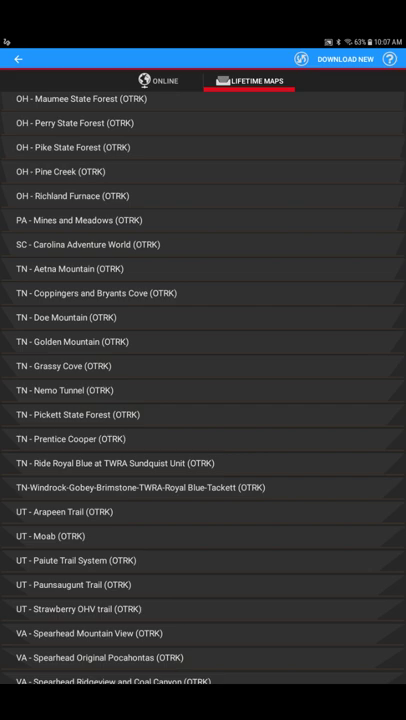